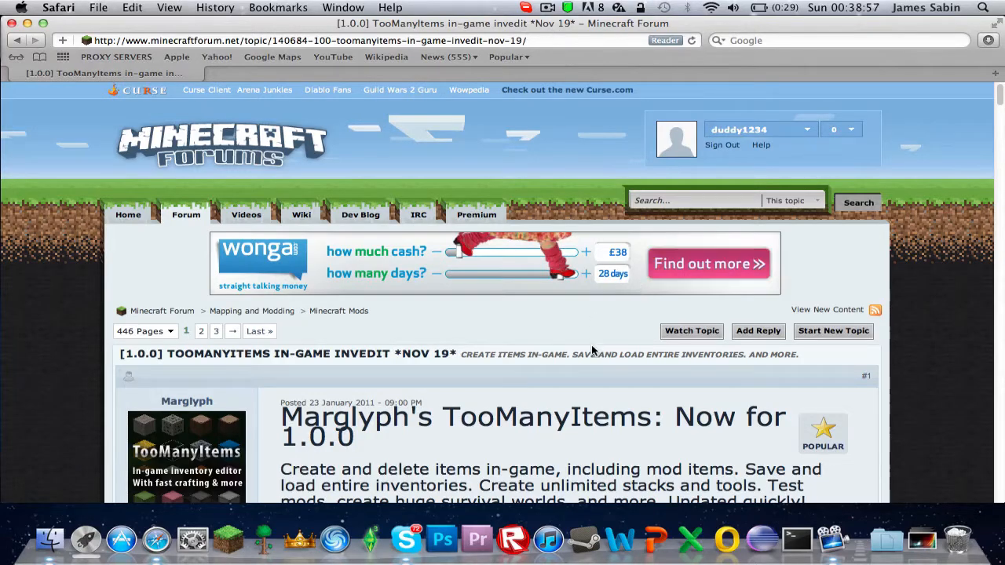
{"action": "mouse_move", "coordinate": [589, 345]}
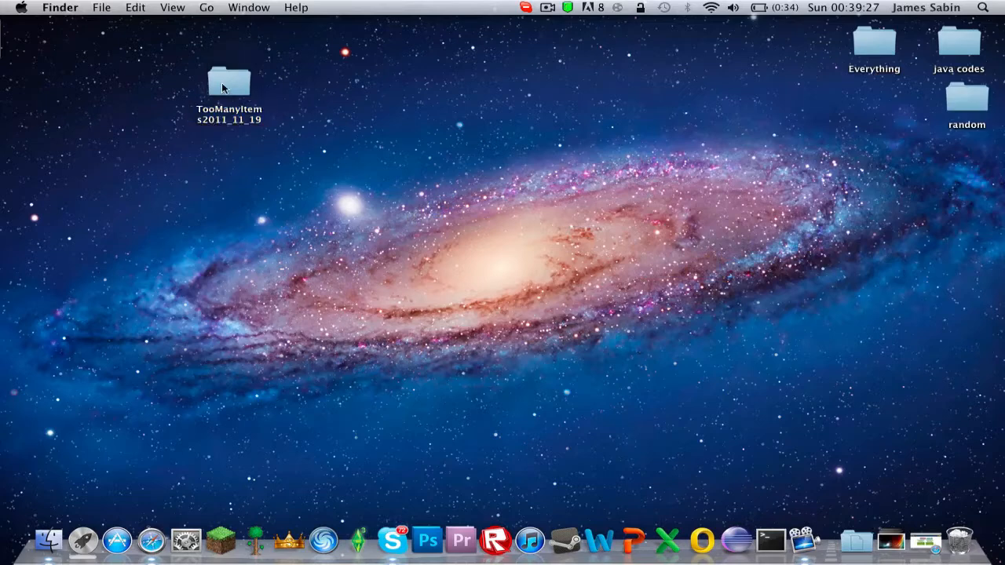
Move the TooManyItems folder aside and open a Finder window on the home folder
{"action": "left_click_drag", "start_coordinate": [228, 81], "coordinate": [399, 219]}
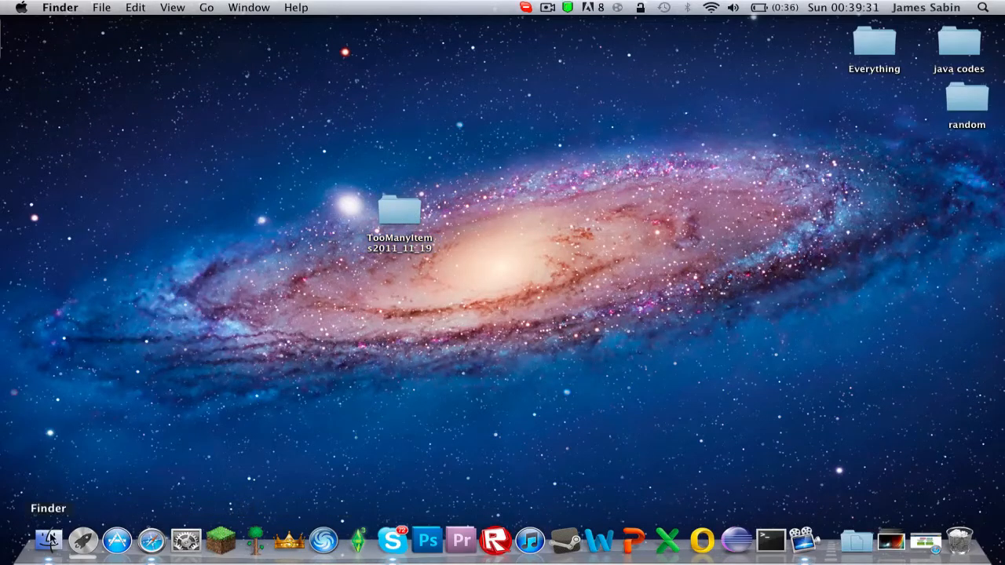
{"action": "left_click", "coordinate": [48, 539]}
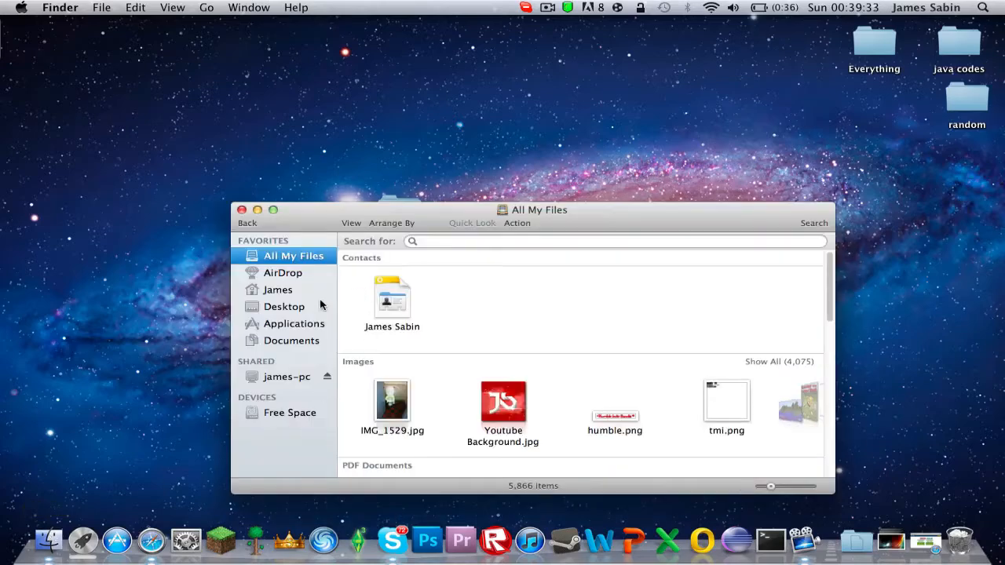
{"action": "left_click", "coordinate": [278, 290]}
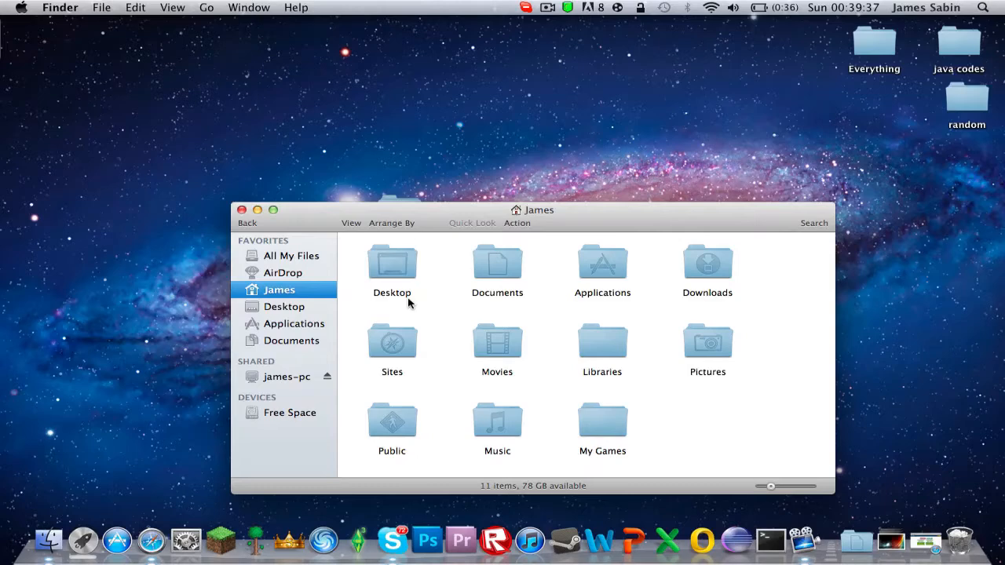
{"action": "mouse_move", "coordinate": [298, 204]}
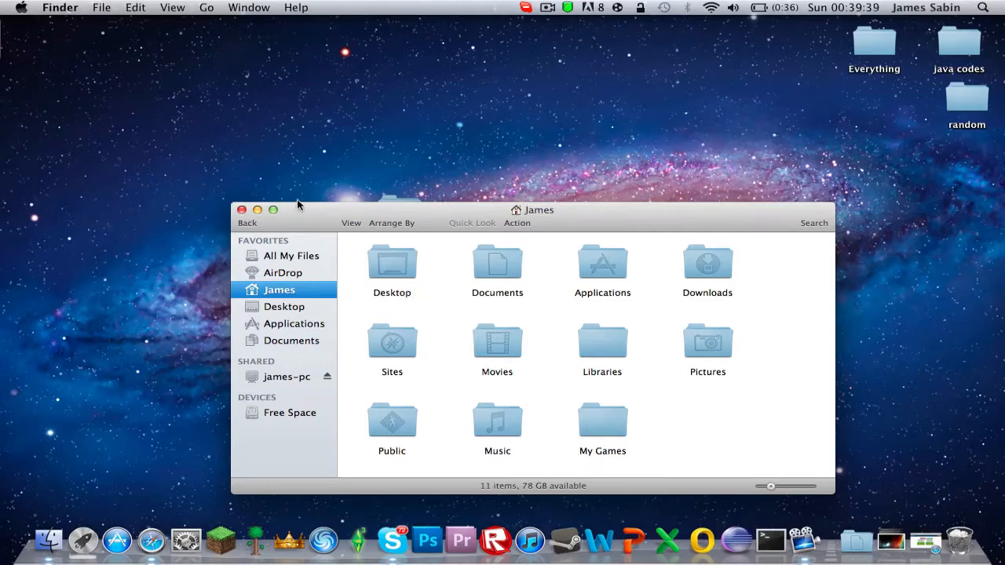
Go to ~/Library/ and open Application Support, then the minecraft folder
{"action": "left_click", "coordinate": [205, 7]}
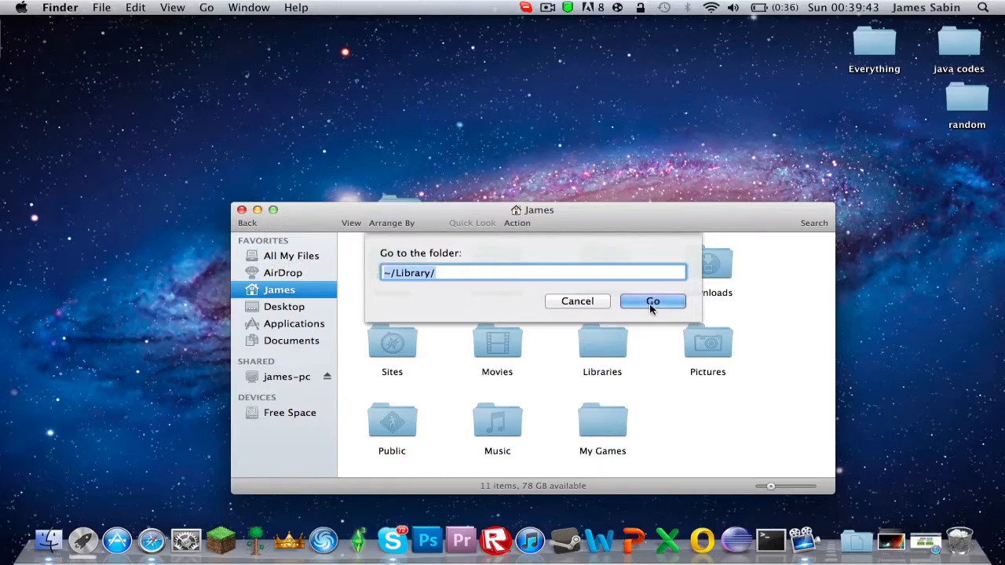
{"action": "left_click", "coordinate": [652, 302]}
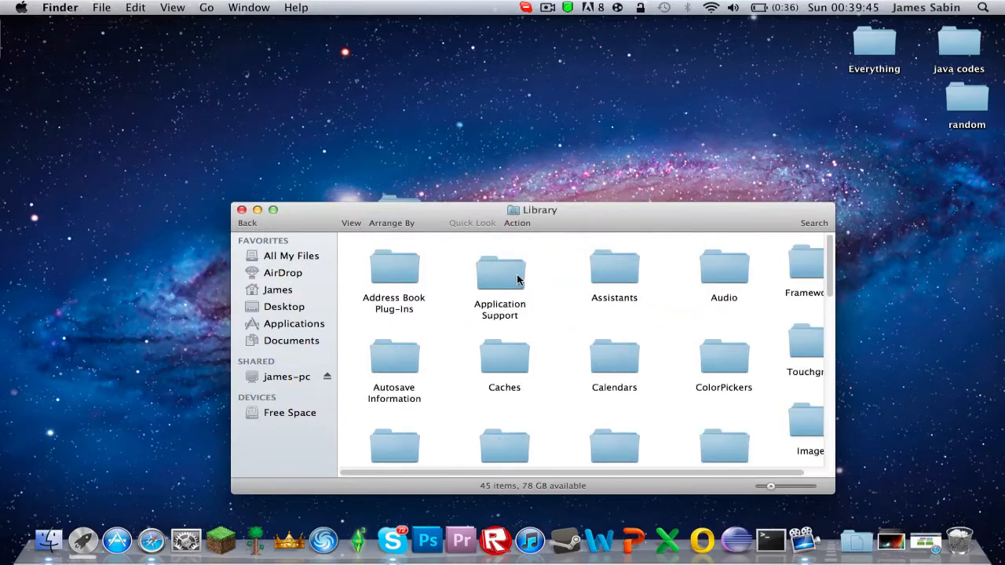
{"action": "double_click", "coordinate": [500, 271]}
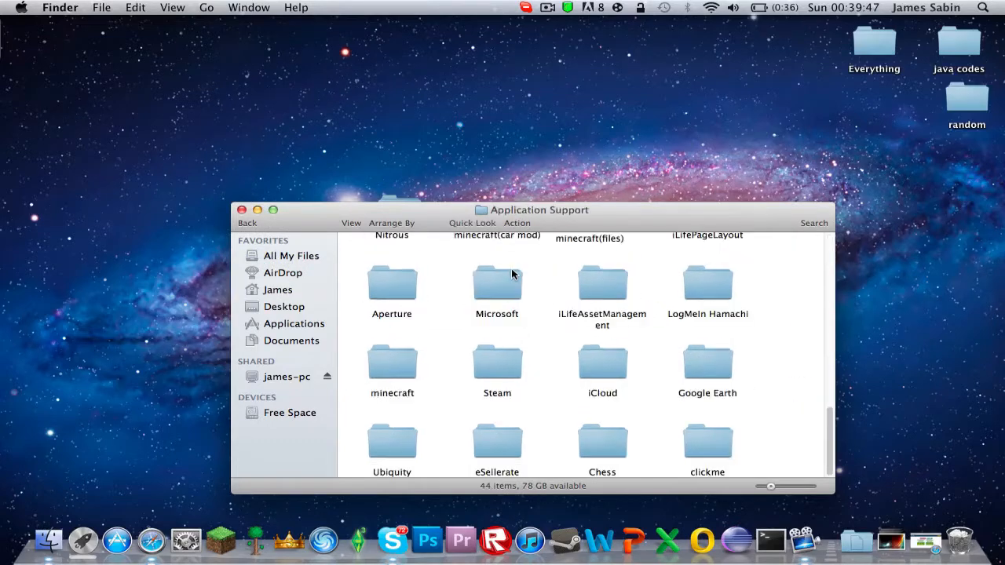
{"action": "double_click", "coordinate": [392, 366]}
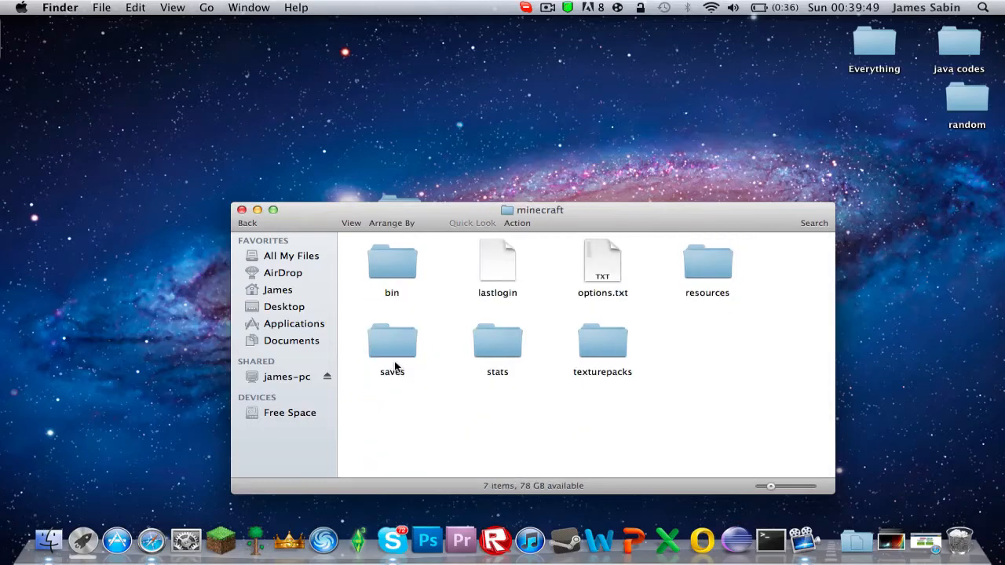
{"action": "mouse_move", "coordinate": [463, 212]}
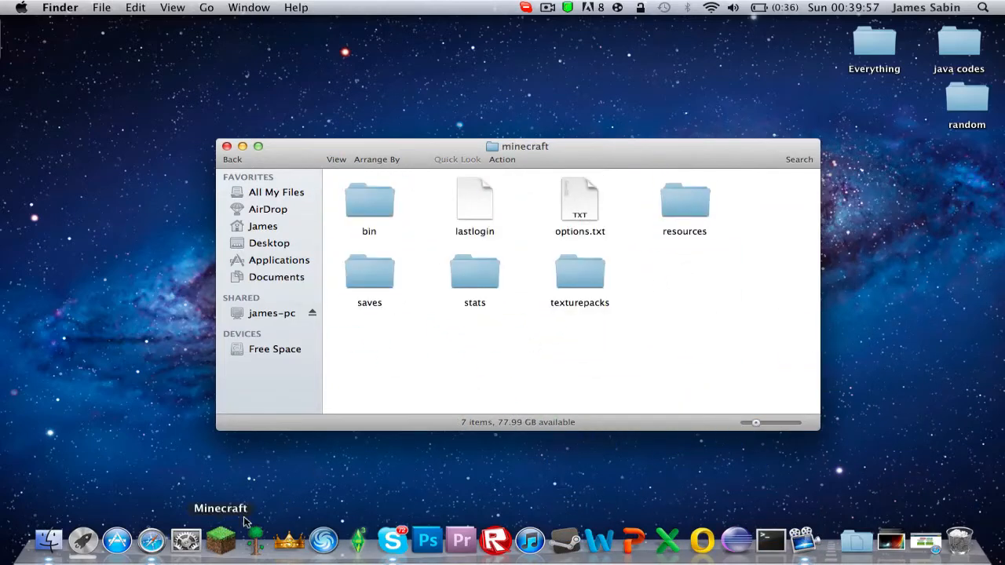
In the bin folder, extract minecraft.jar with The Unarchiver
{"action": "left_click_drag", "start_coordinate": [517, 146], "coordinate": [808, 292]}
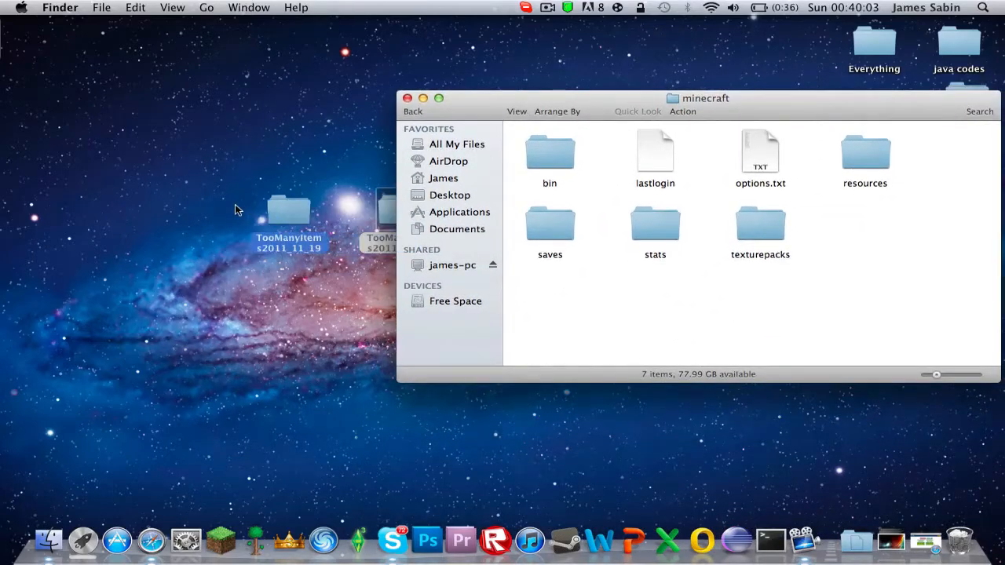
{"action": "double_click", "coordinate": [548, 149]}
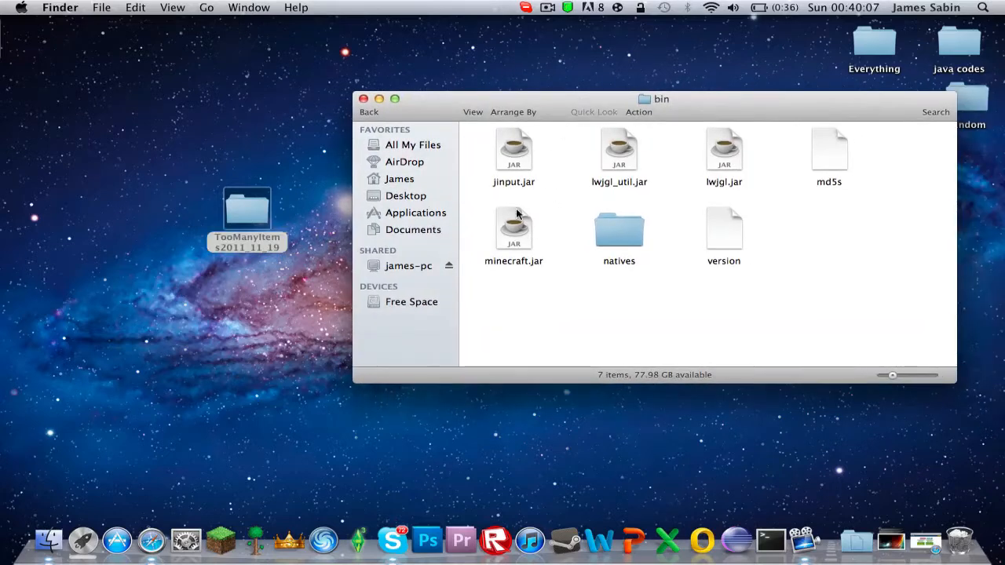
{"action": "right_click", "coordinate": [514, 228]}
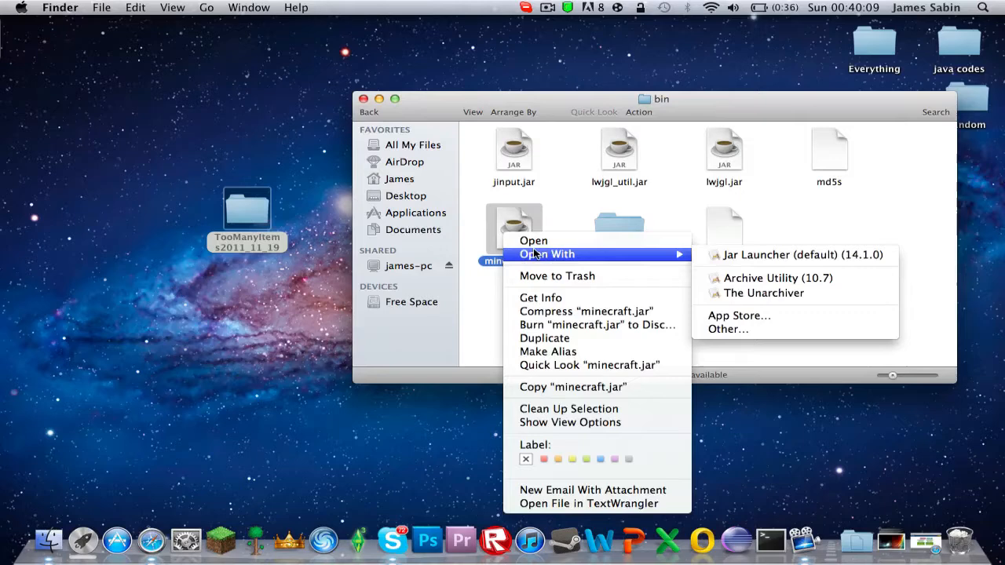
{"action": "mouse_move", "coordinate": [741, 293]}
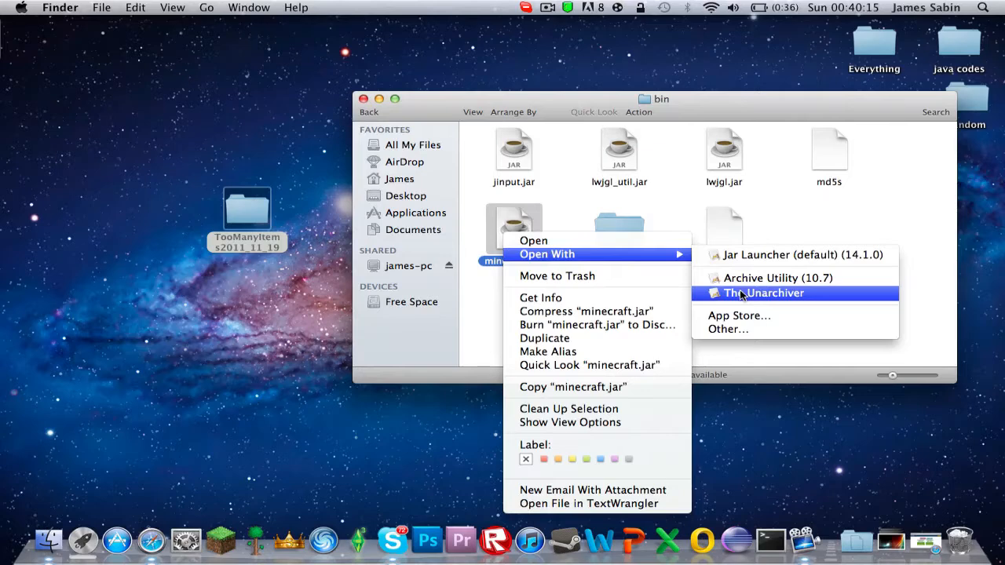
{"action": "left_click", "coordinate": [767, 293]}
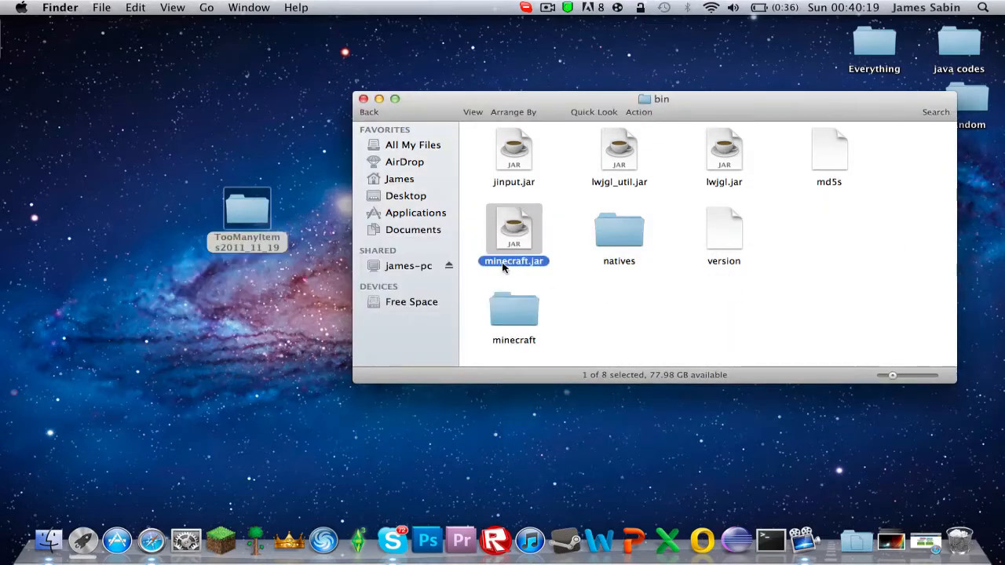
Rename the jar to 1minecraft.jar, rename the extracted folder minecraft.jar, and open it
{"action": "type", "text": "1"}
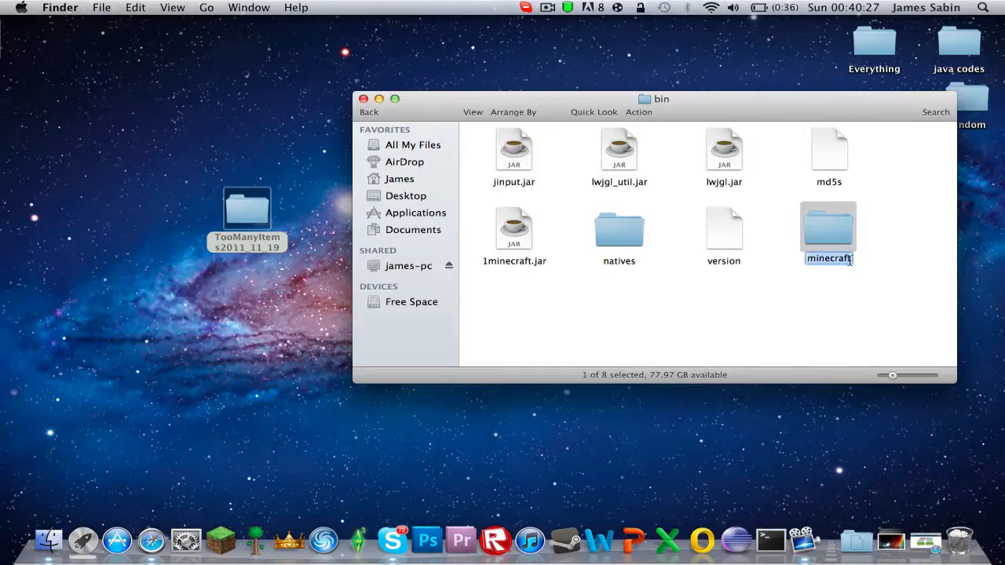
{"action": "key", "text": "Return"}
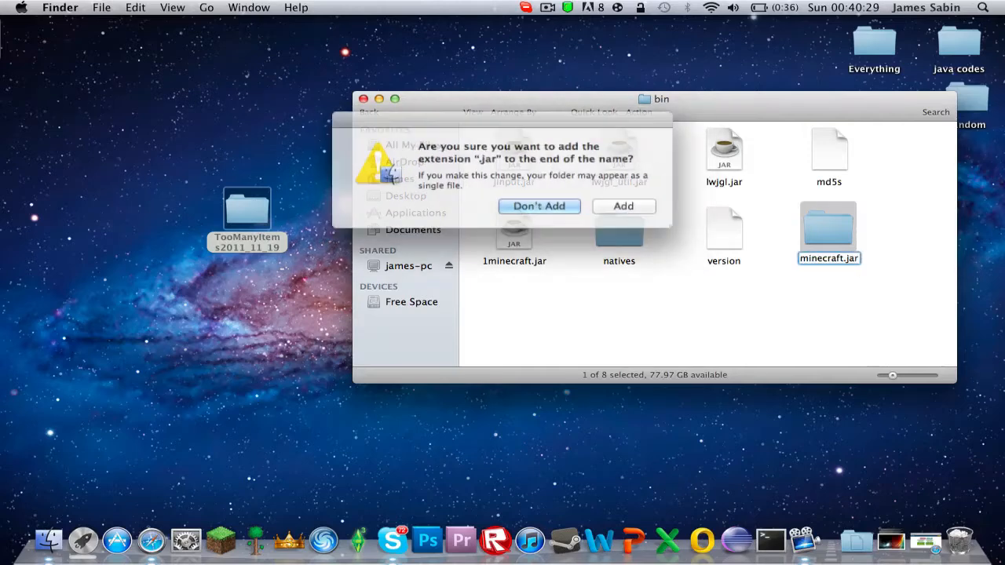
{"action": "left_click", "coordinate": [539, 205]}
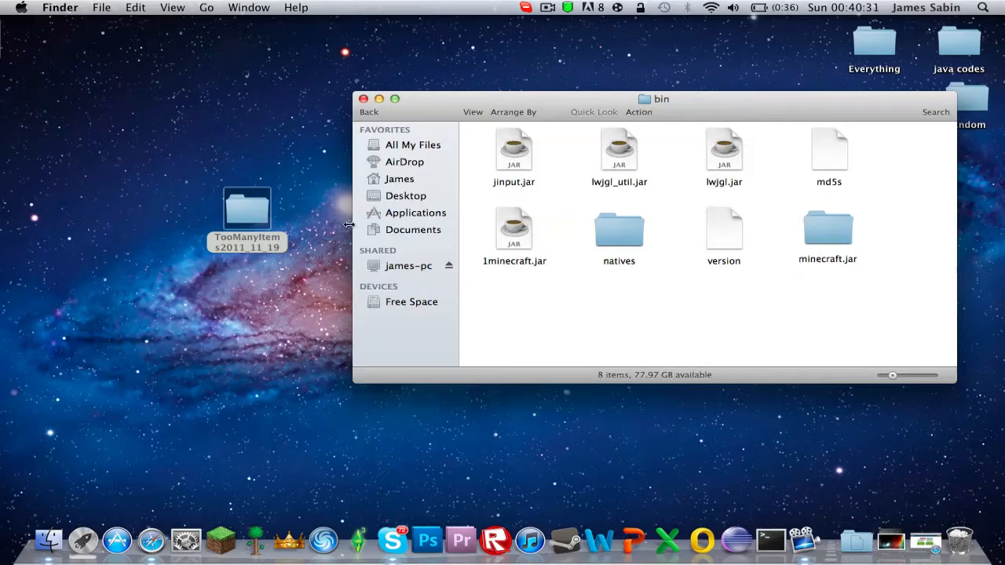
{"action": "double_click", "coordinate": [829, 228]}
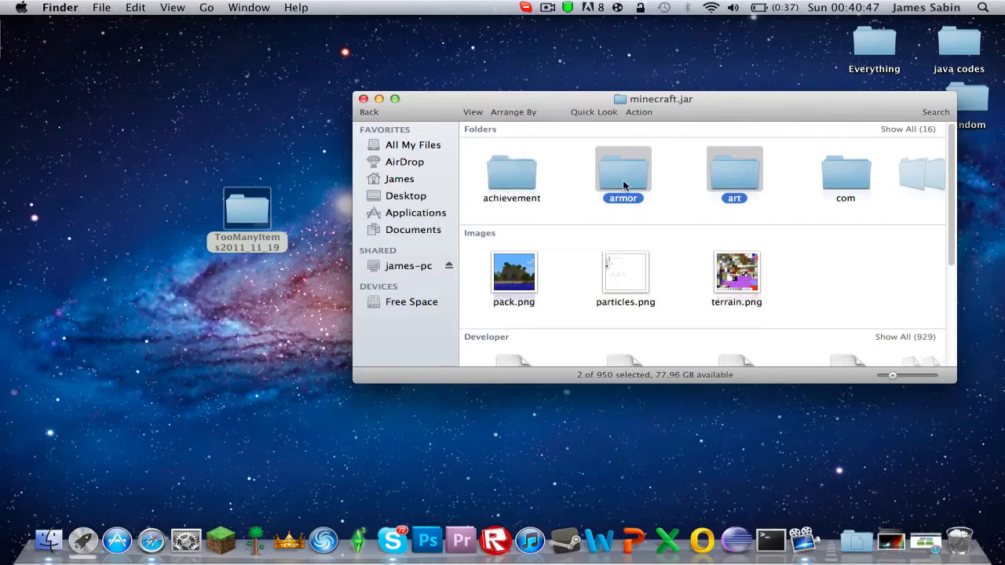
Copy the TooManyItems classes into minecraft.jar, replacing existing files, then launch Minecraft
{"action": "double_click", "coordinate": [247, 208]}
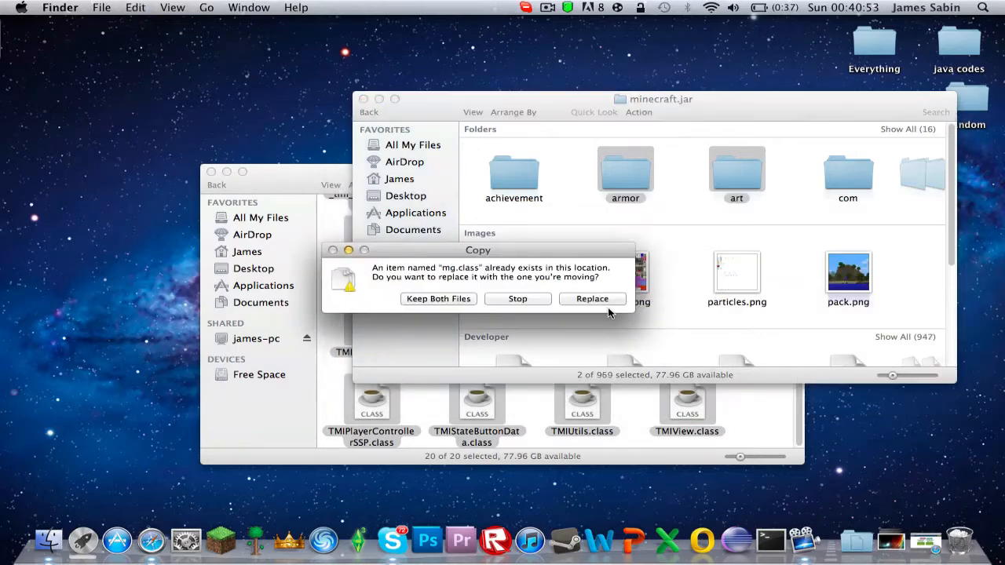
{"action": "left_click", "coordinate": [592, 299]}
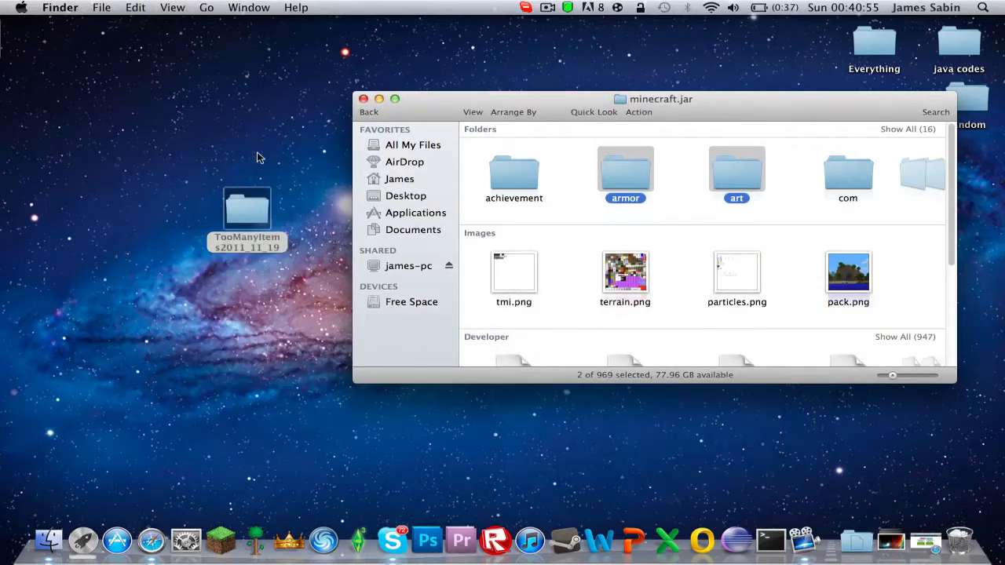
{"action": "left_click", "coordinate": [221, 540]}
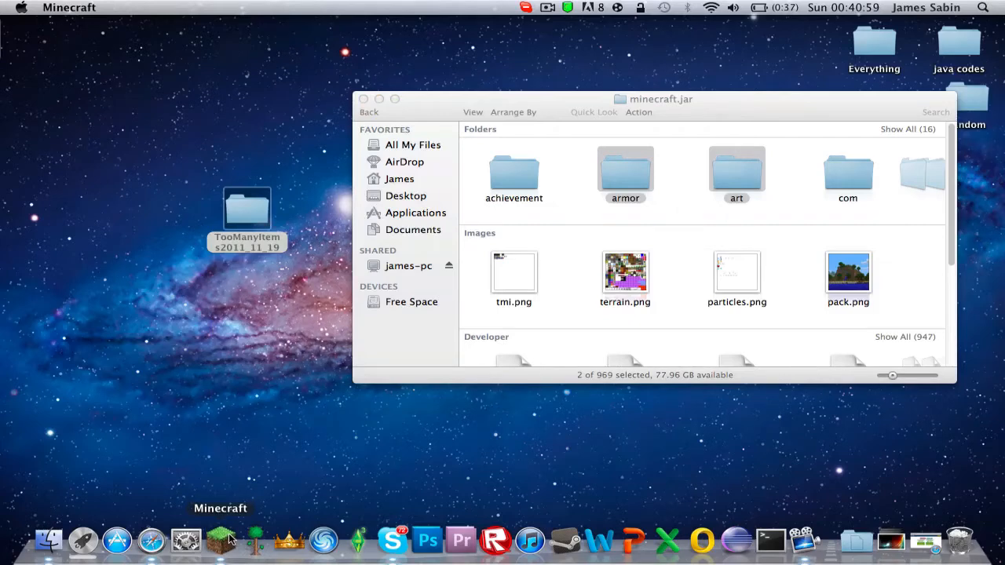
Maximize the Minecraft window and create a new singleplayer world
{"action": "left_click", "coordinate": [218, 541]}
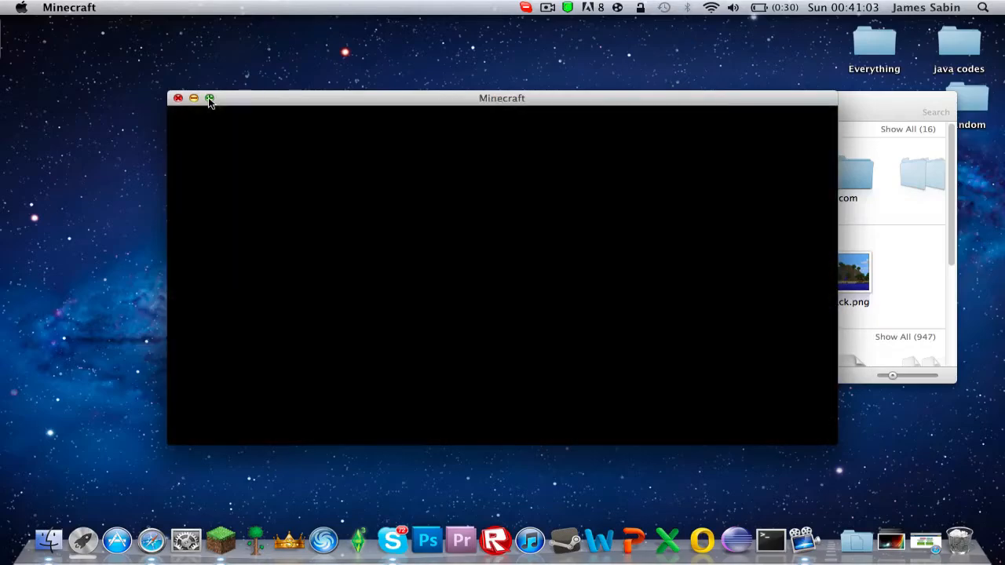
{"action": "left_click", "coordinate": [209, 99]}
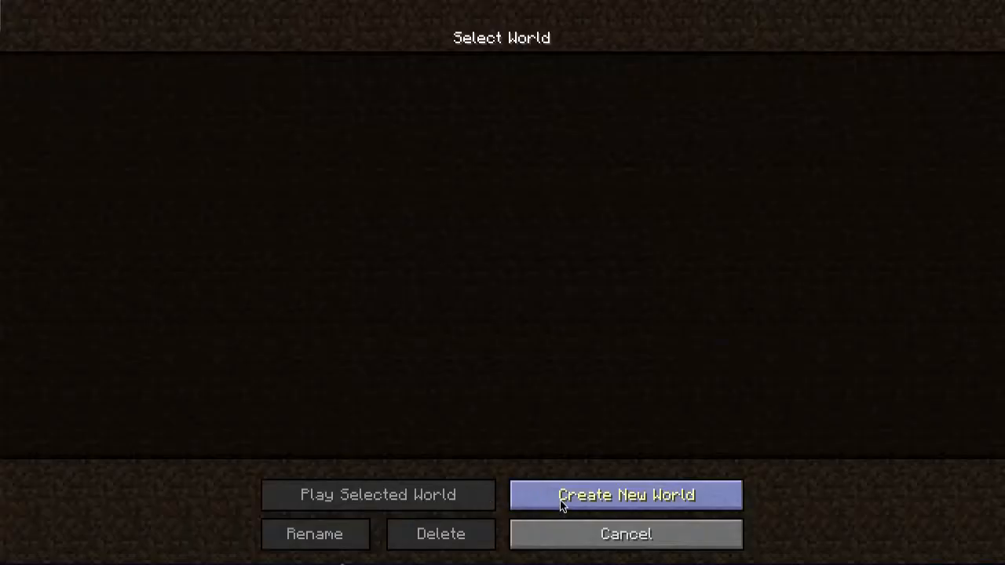
{"action": "left_click", "coordinate": [628, 495]}
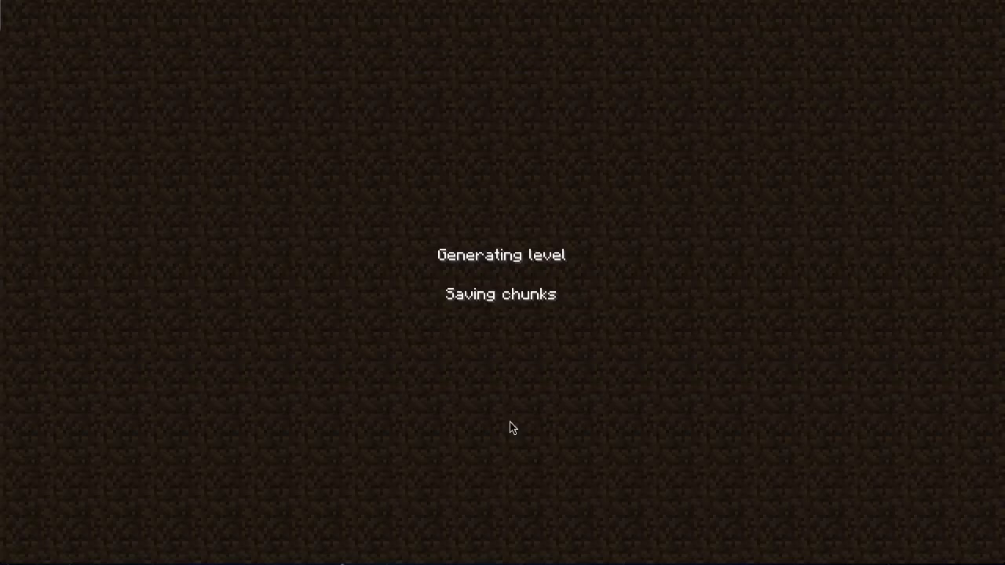
{"action": "mouse_move", "coordinate": [508, 427]}
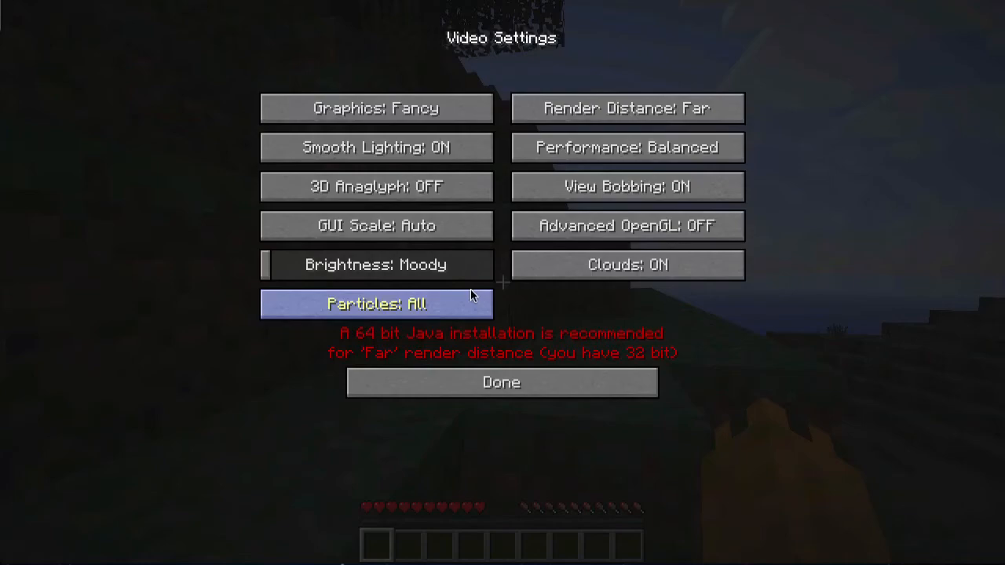
In the TooManyItems inventory, spawn blocks and tools, enable delete mode, and take End Portal frames
{"action": "left_click", "coordinate": [501, 382]}
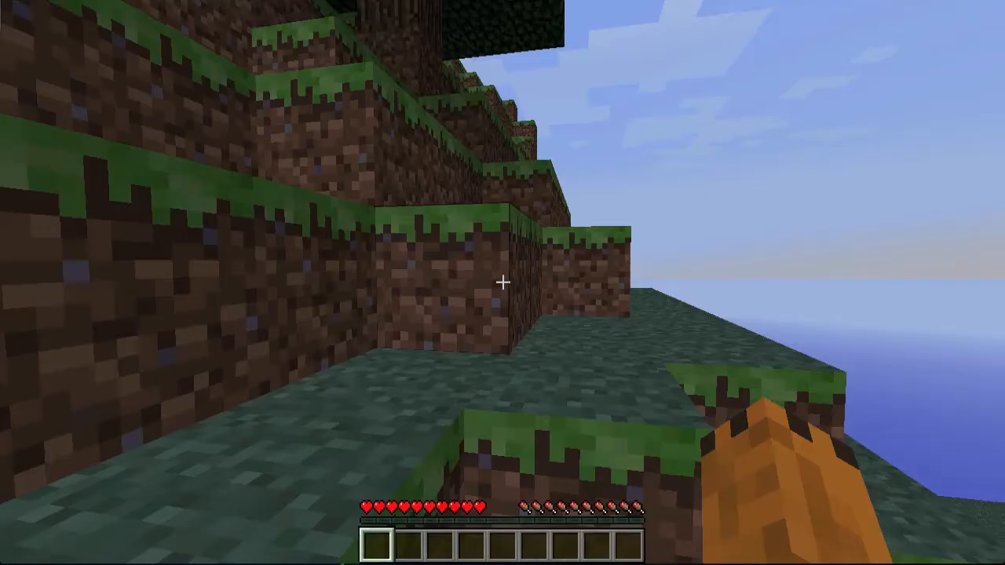
{"action": "key", "text": "e"}
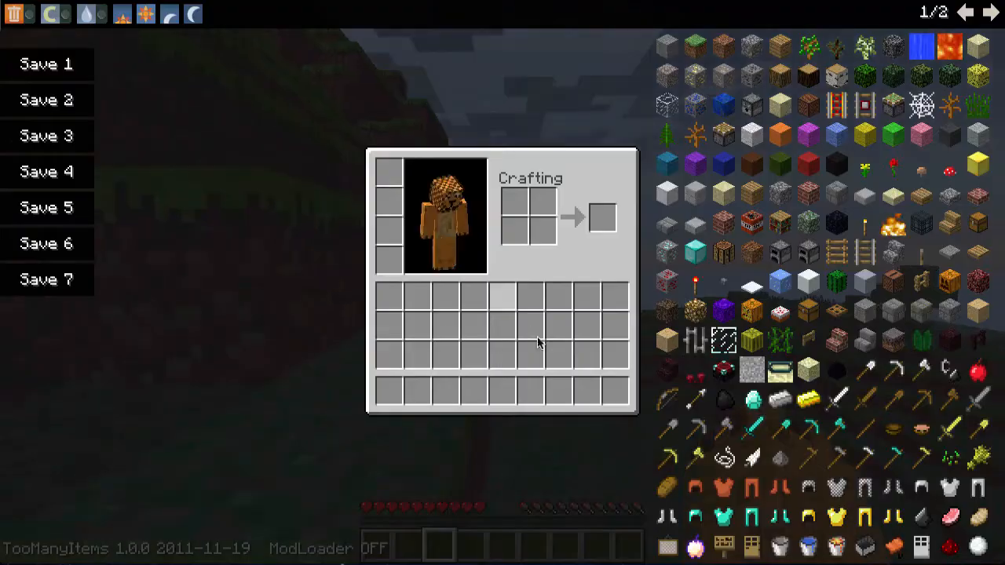
{"action": "left_click", "coordinate": [83, 14]}
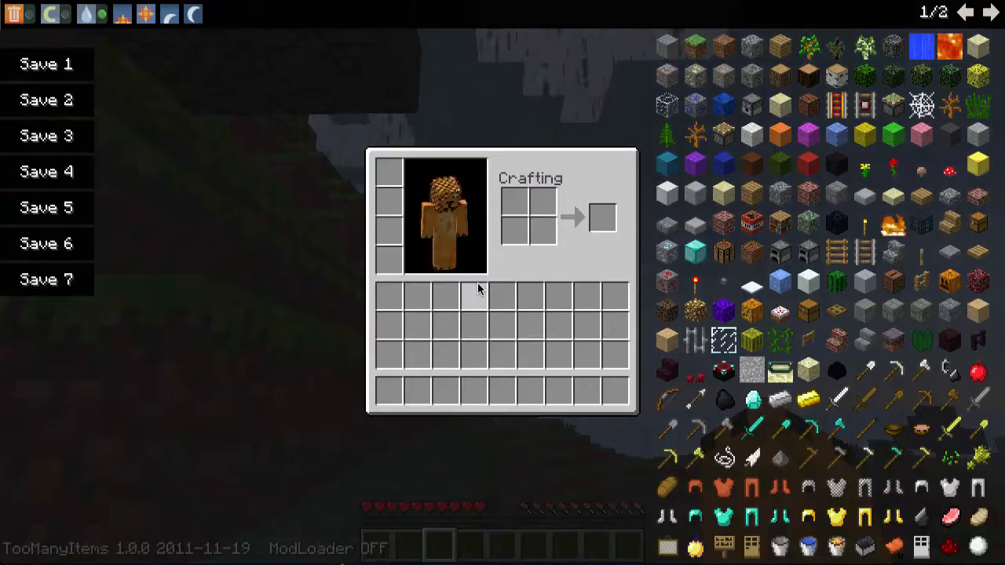
{"action": "left_click", "coordinate": [49, 17]}
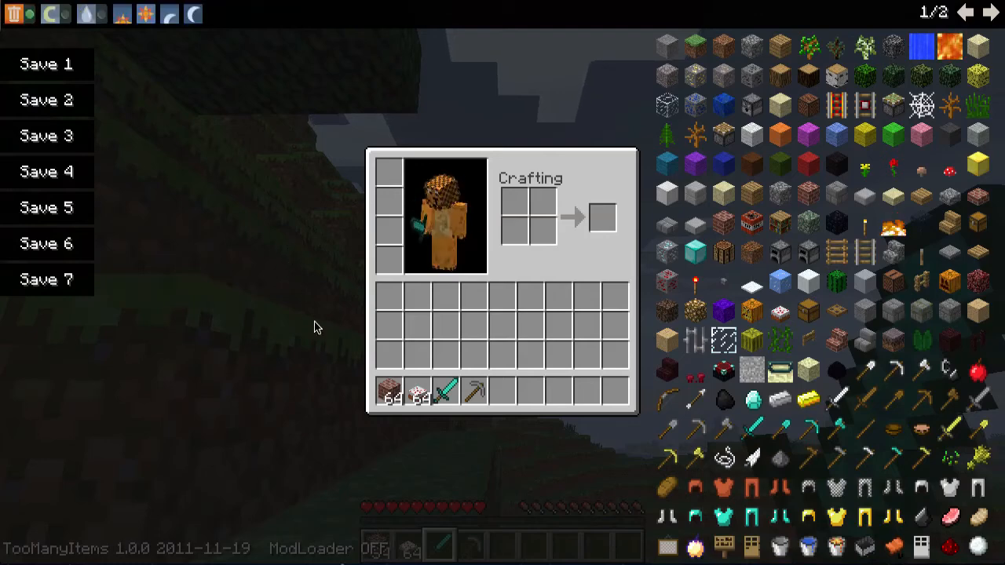
{"action": "left_click", "coordinate": [11, 16]}
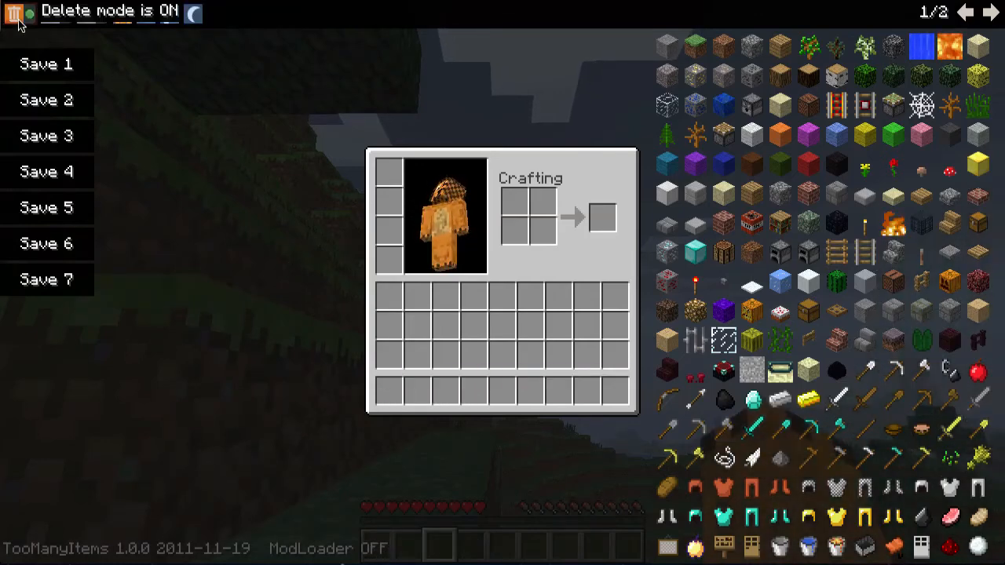
{"action": "left_click", "coordinate": [122, 15]}
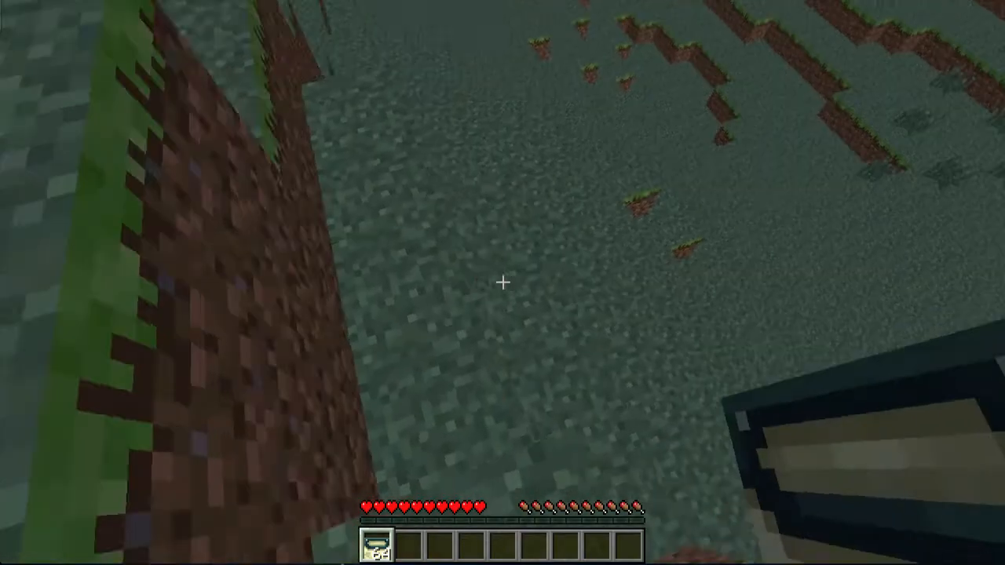
{"action": "mouse_move", "coordinate": [502, 283]}
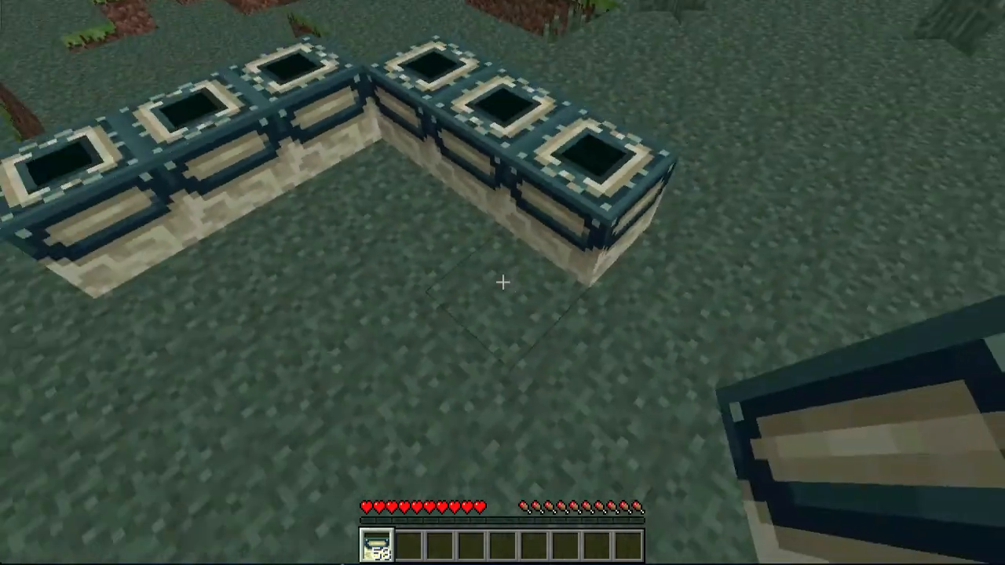
{"action": "mouse_move", "coordinate": [502, 282]}
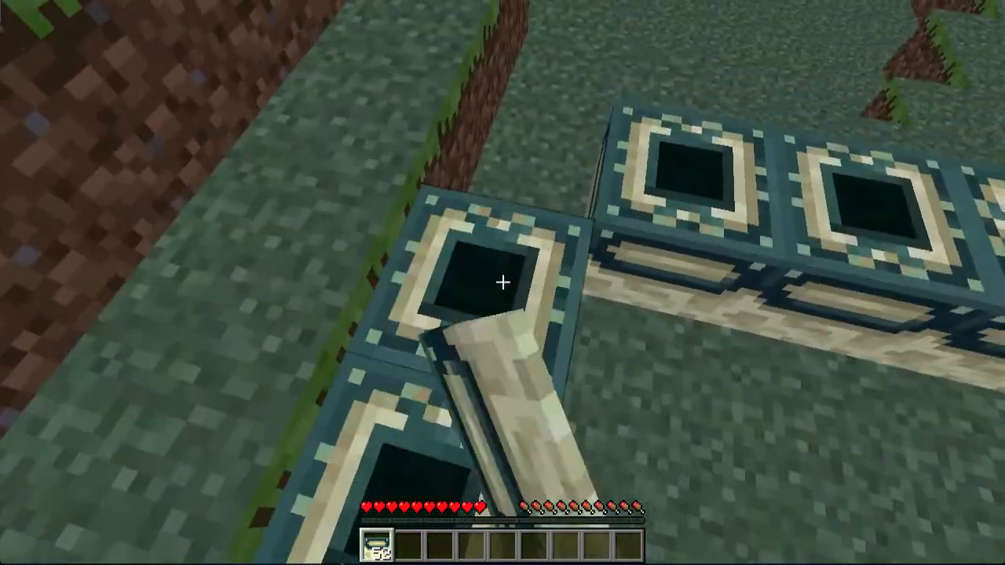
Take Eyes of Ender from TooManyItems page 2 and return to the world
{"action": "key", "text": "e"}
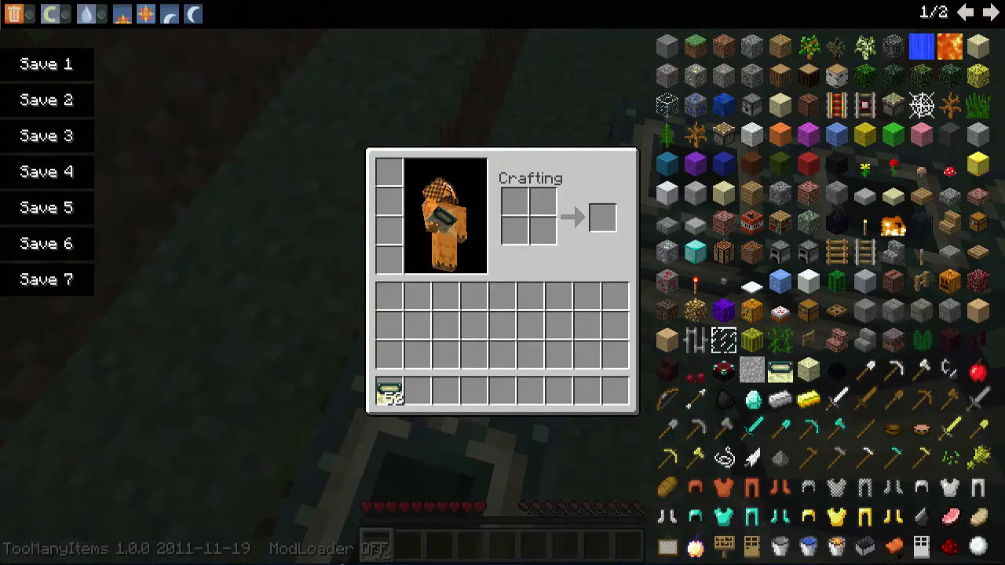
{"action": "left_click", "coordinate": [990, 13]}
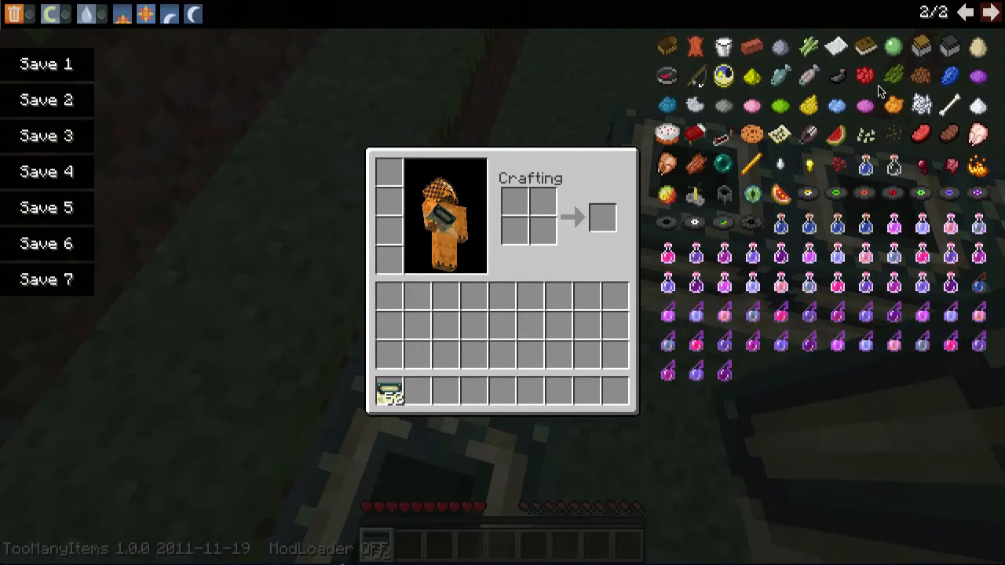
{"action": "key", "text": "Escape"}
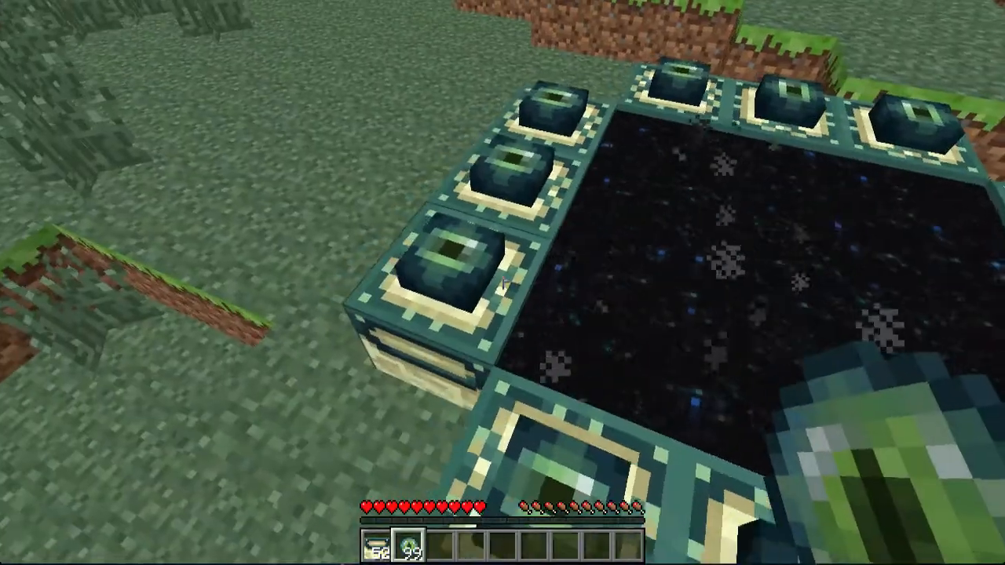
{"action": "mouse_move", "coordinate": [502, 282]}
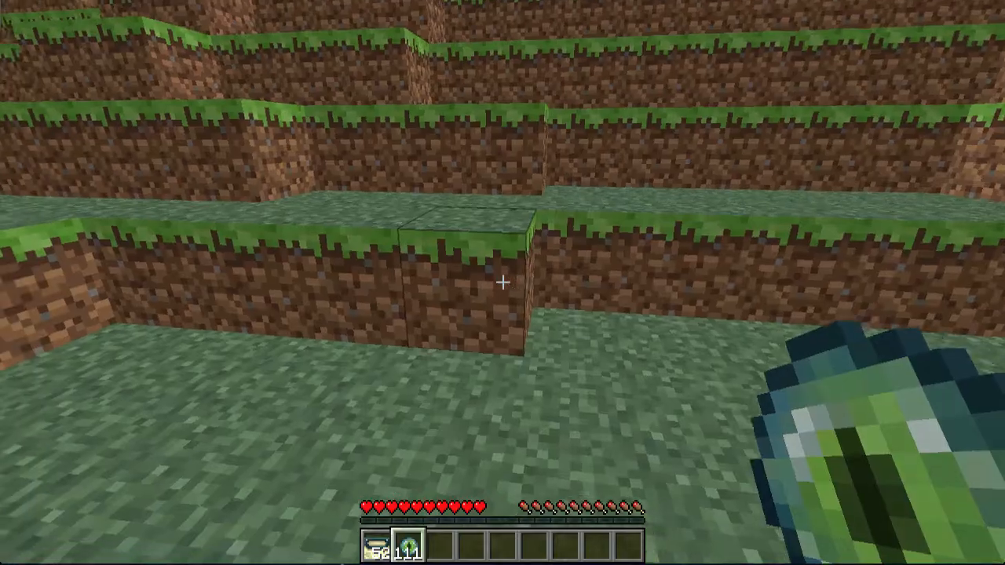
{"action": "mouse_move", "coordinate": [503, 283]}
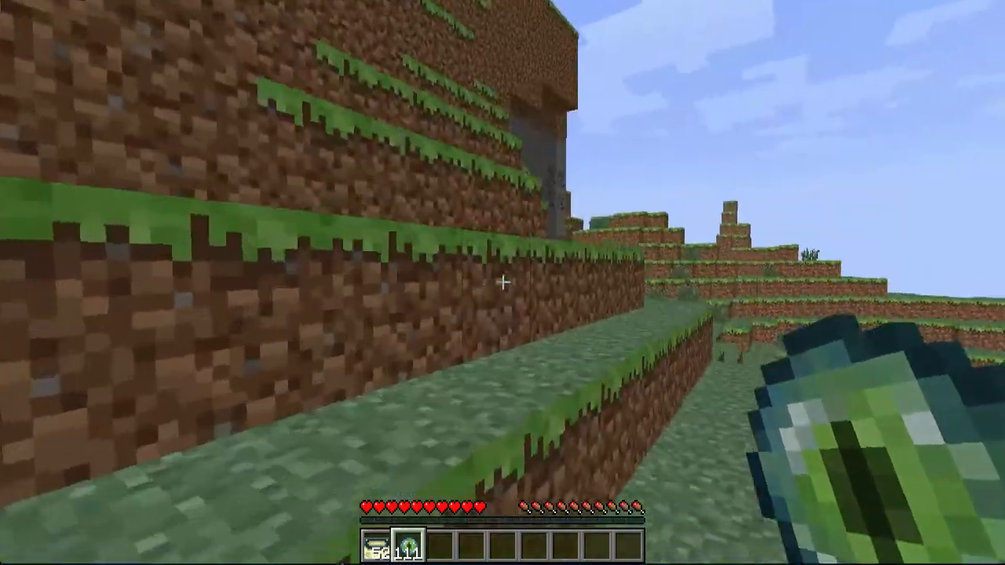